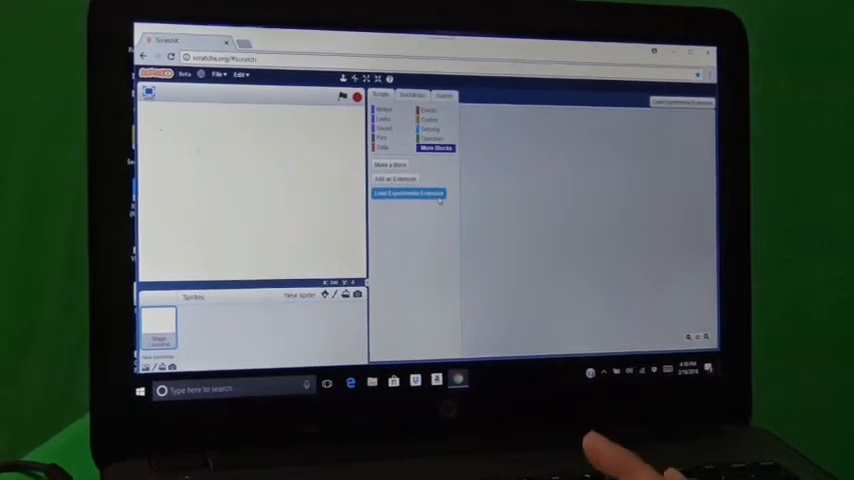
- Load the GO:KEYS experimental extension from More Blocks
{"action": "left_click", "coordinate": [404, 192]}
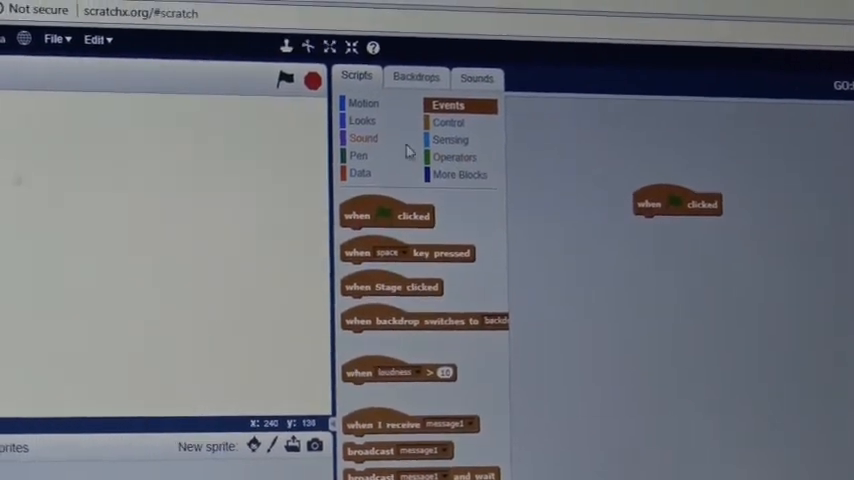
- Attach a GO:KEYS loop mix block set to Pop under the green-flag hat
{"action": "left_click", "coordinate": [460, 174]}
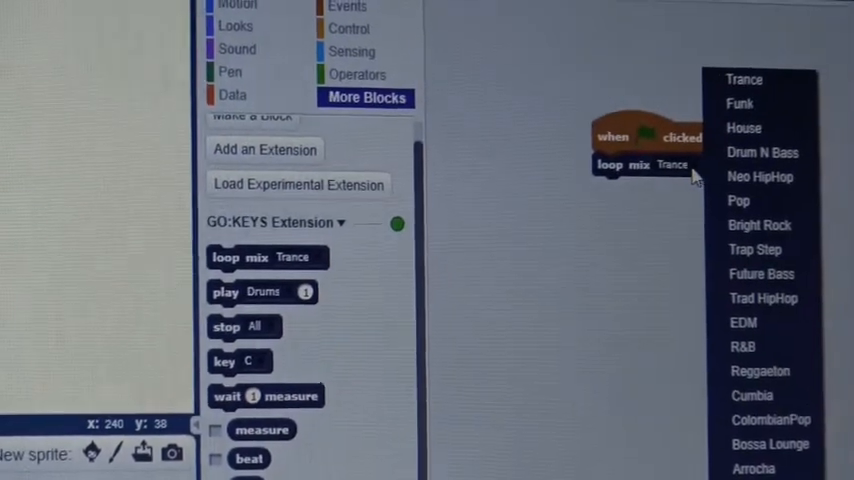
{"action": "left_click", "coordinate": [740, 200]}
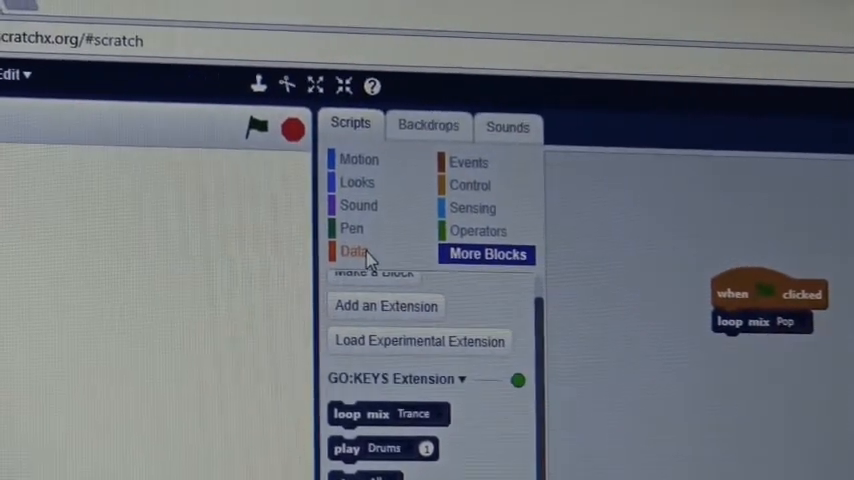
- Create variable i and attach 'set i to 1' below loop mix Pop
{"action": "left_click", "coordinate": [350, 250]}
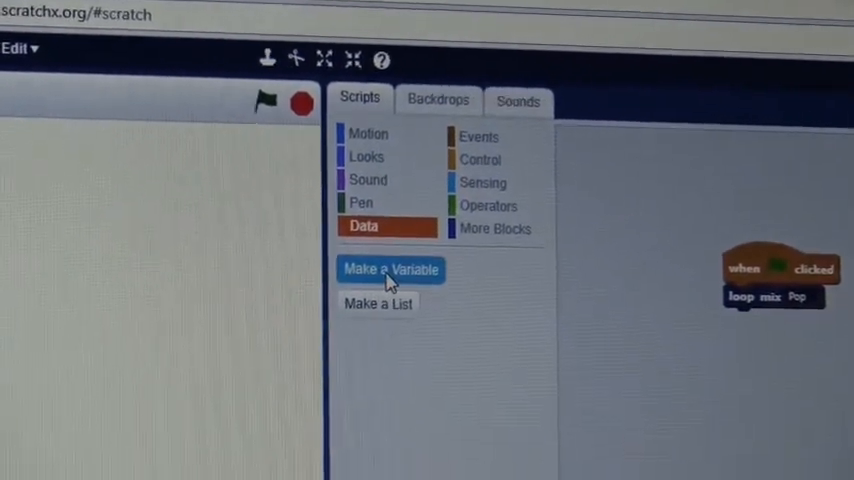
{"action": "left_click", "coordinate": [392, 270]}
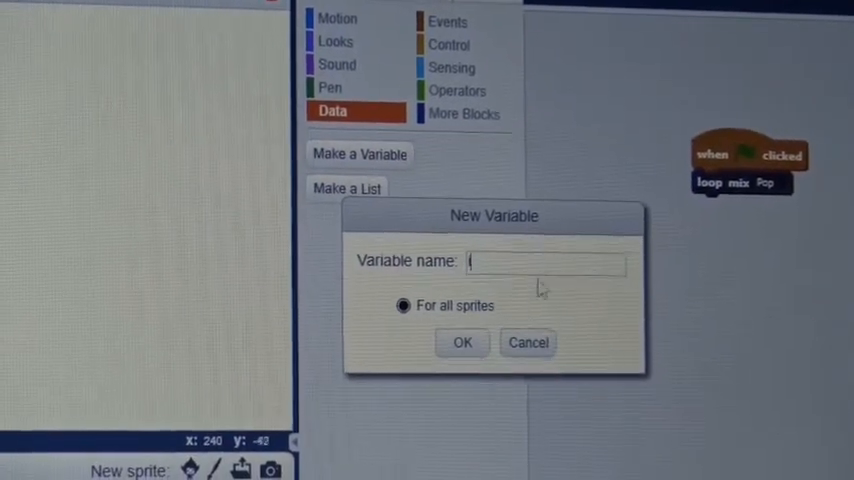
{"action": "left_click", "coordinate": [462, 342]}
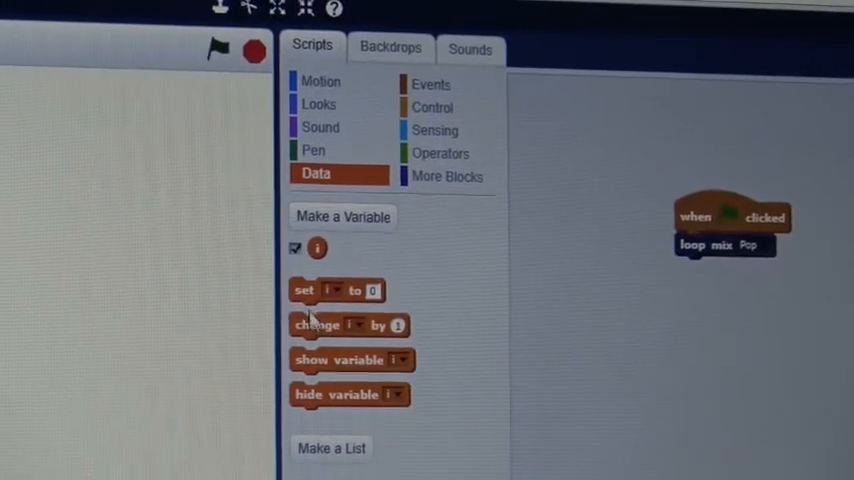
{"action": "left_click_drag", "start_coordinate": [304, 290], "coordinate": [680, 268]}
{"action": "type", "text": "8"}
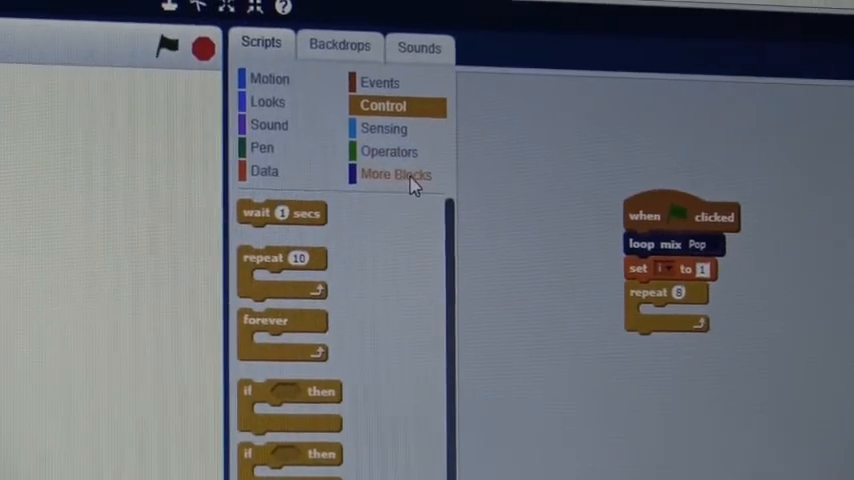
- Place a GO:KEYS play Drums block inside the repeat 8 loop
{"action": "left_click", "coordinate": [394, 174]}
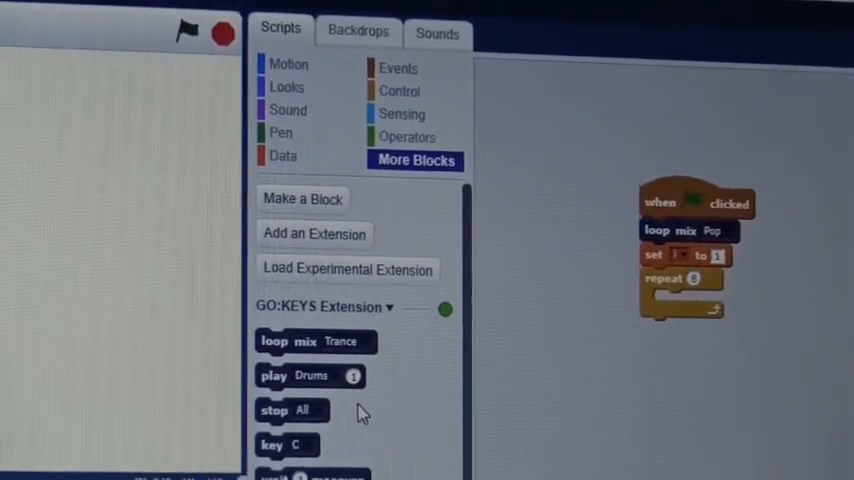
{"action": "scroll", "scroll_direction": "down", "scroll_amount": 3}
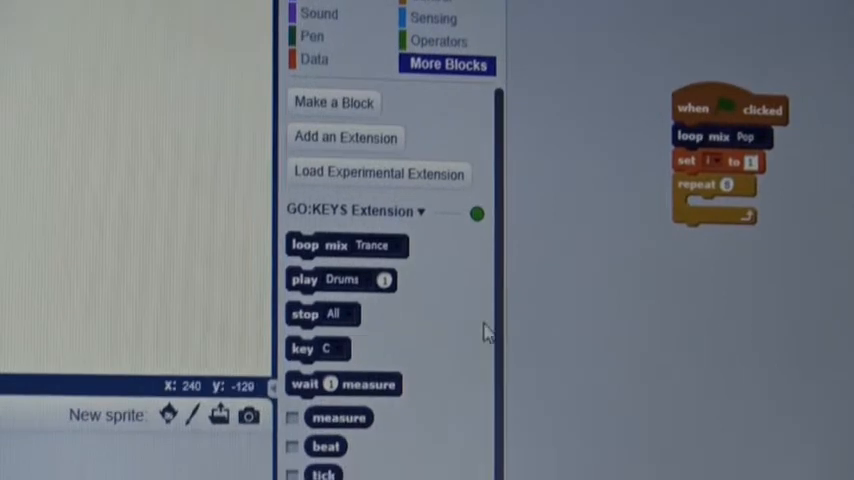
{"action": "scroll", "scroll_direction": "down", "scroll_amount": 3}
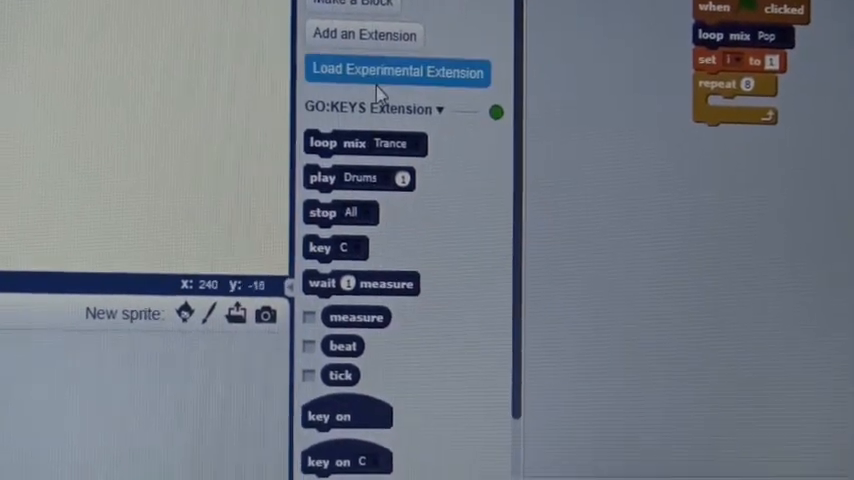
{"action": "left_click_drag", "start_coordinate": [358, 178], "coordinate": [732, 138]}
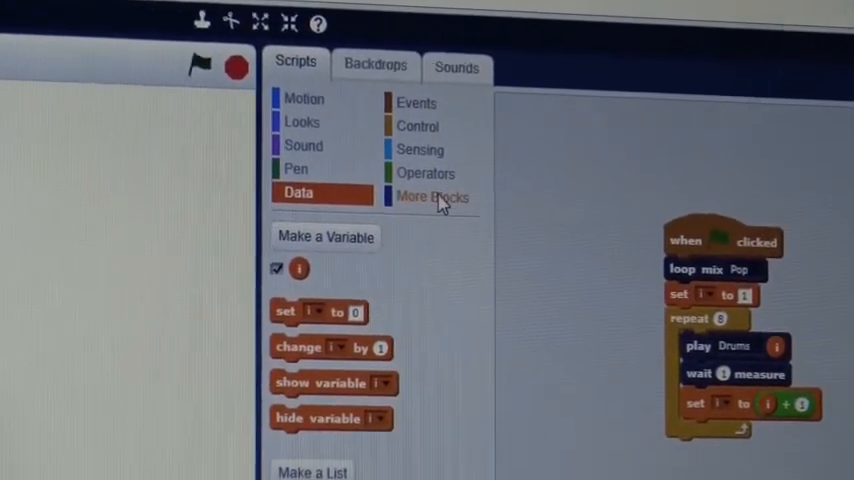
- End the script with stop All and stop all blocks after the repeat loop
{"action": "left_click", "coordinate": [432, 196]}
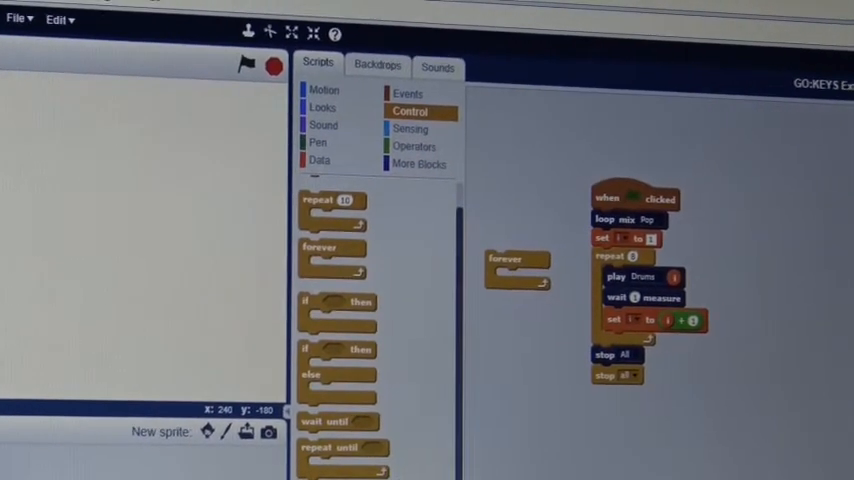
{"action": "left_click", "coordinate": [416, 146]}
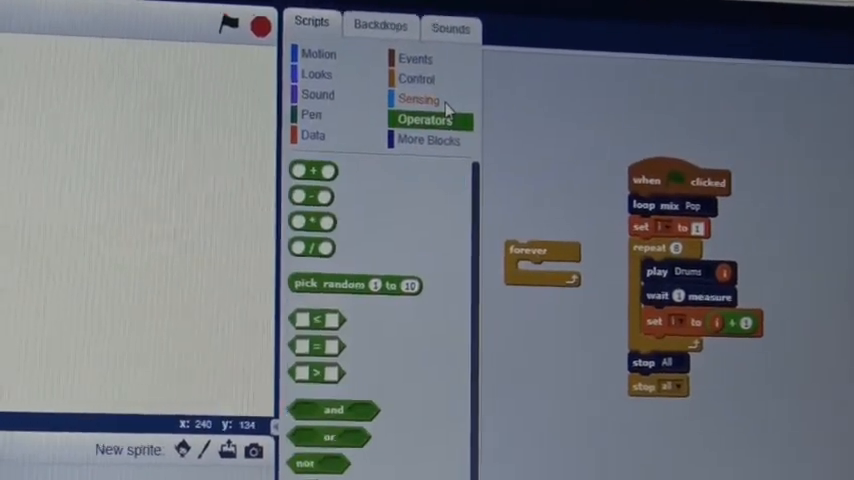